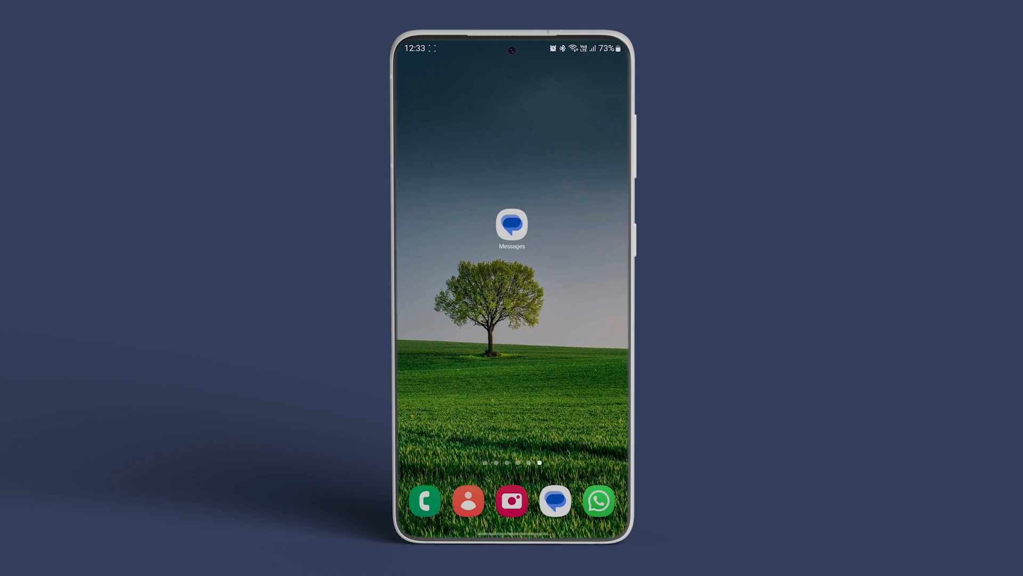
# Step: Launch Google Messages from the home screen and show its account menu
pyautogui.click(512, 227)
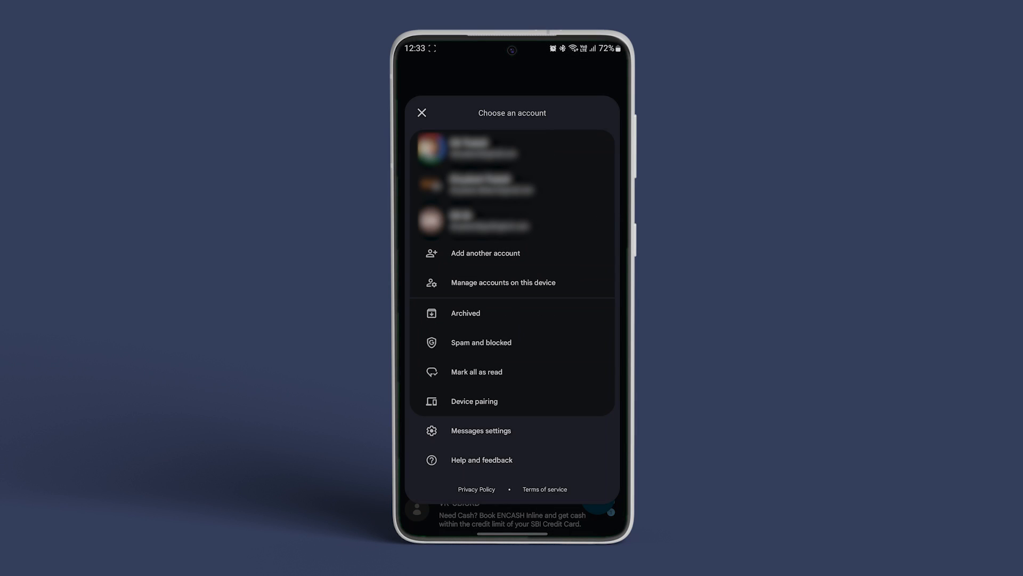
# Step: Switch off 'Turn on RCS chats' in Messages settings and confirm Turn off
pyautogui.click(480, 430)
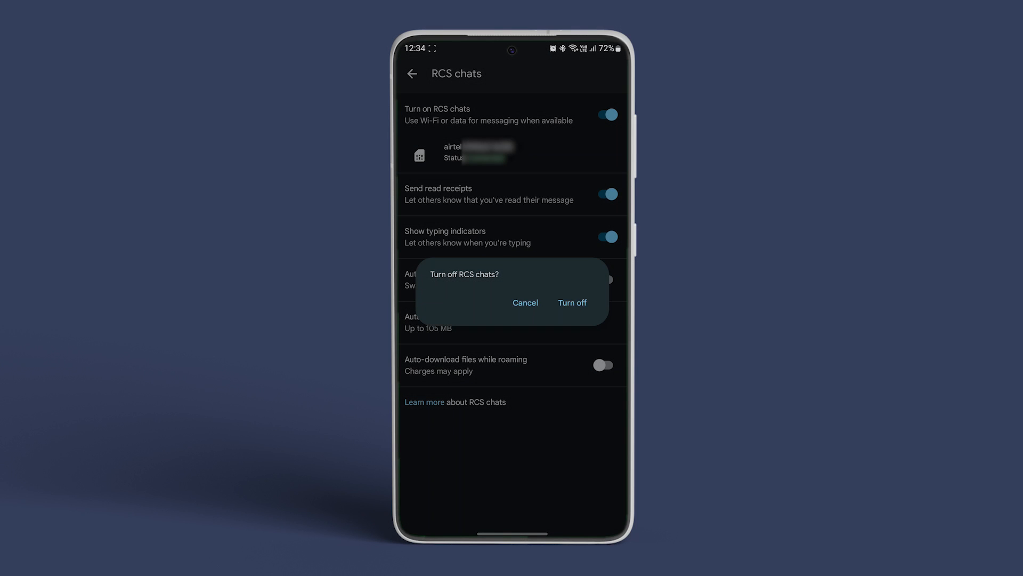
pyautogui.click(572, 302)
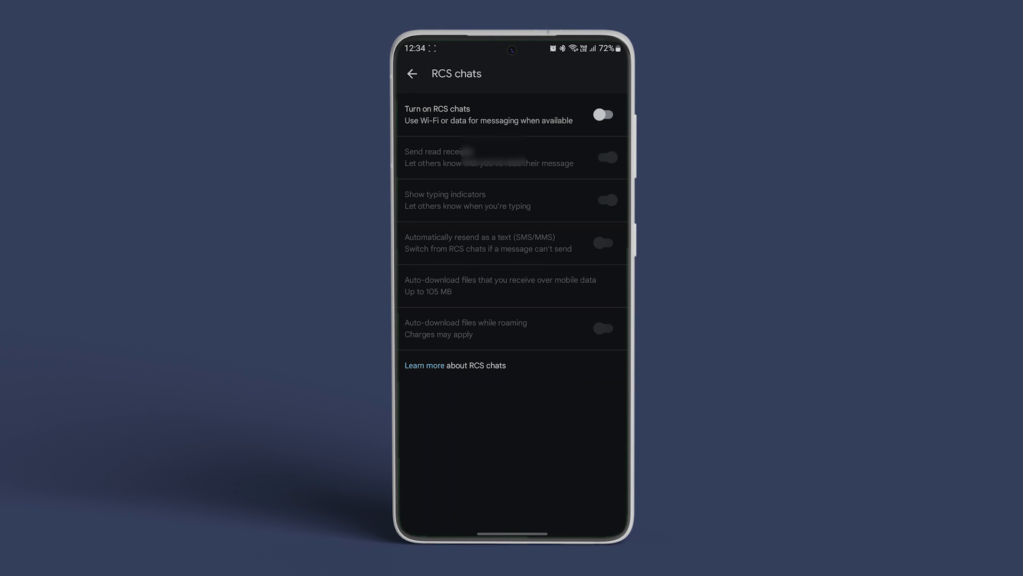